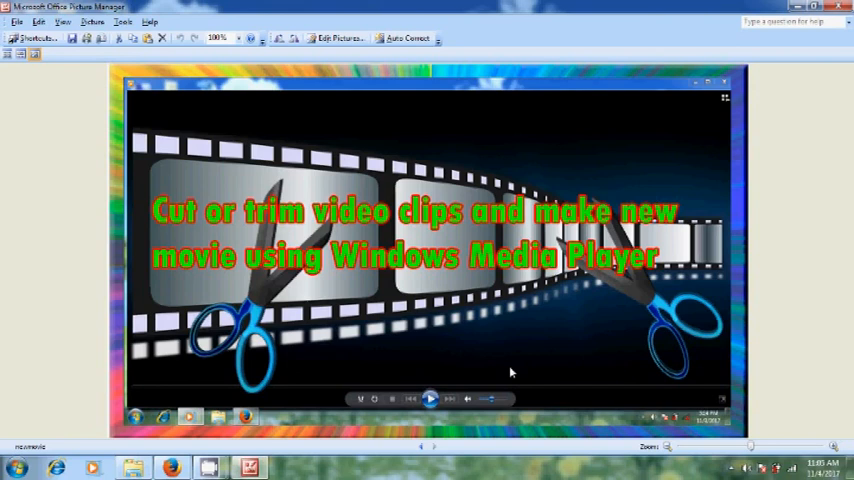
mouse_move(480, 360)
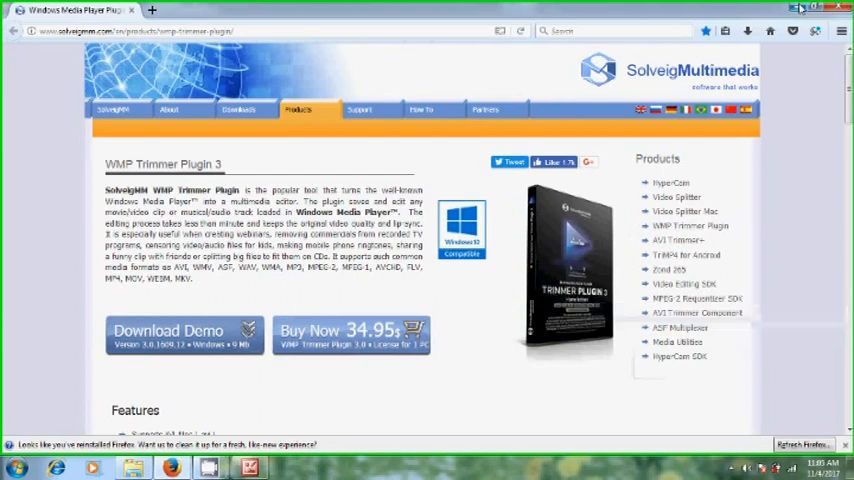
Close Firefox after downloading the SolveigMM WMP Trimmer Plugin demo installer.
click(798, 9)
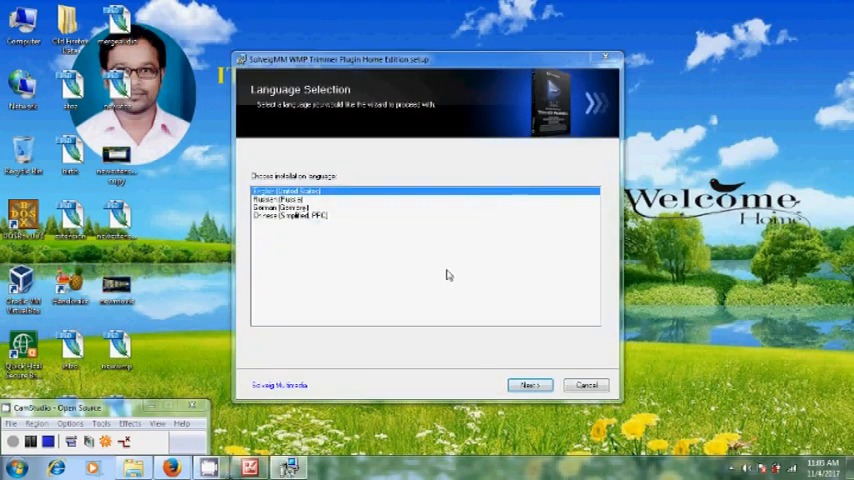
Choose English, accept the licence, and keep the default install folder and program group.
click(529, 386)
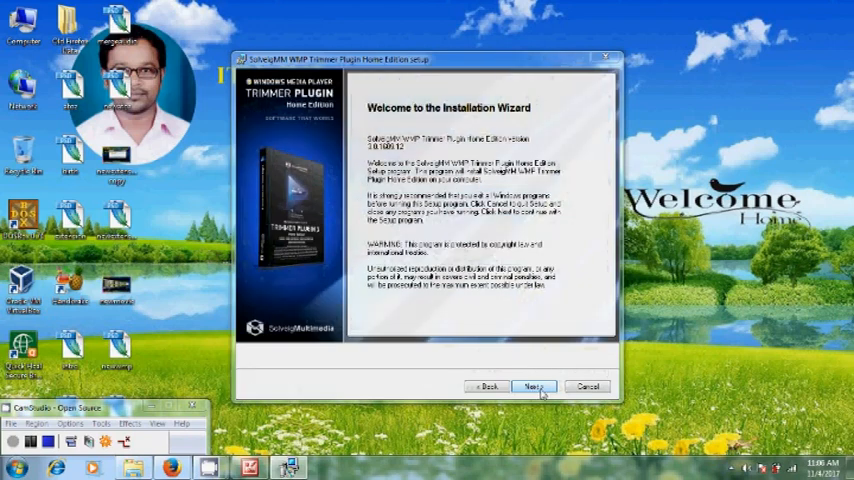
click(534, 387)
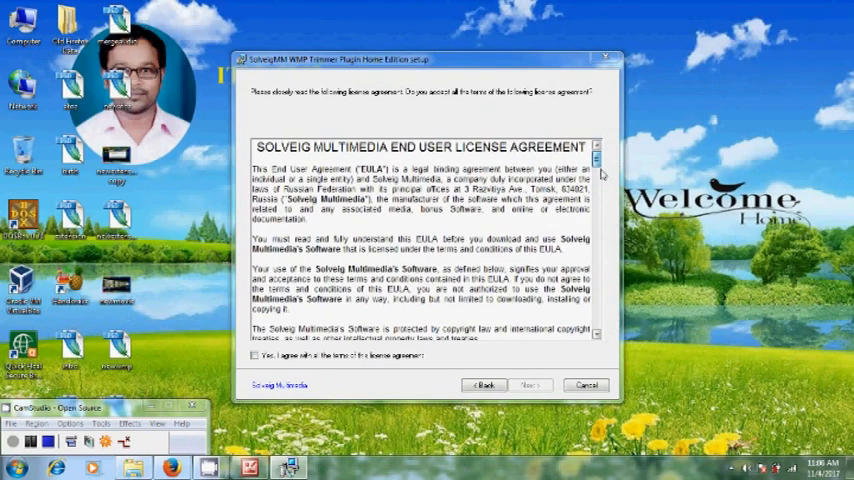
click(255, 356)
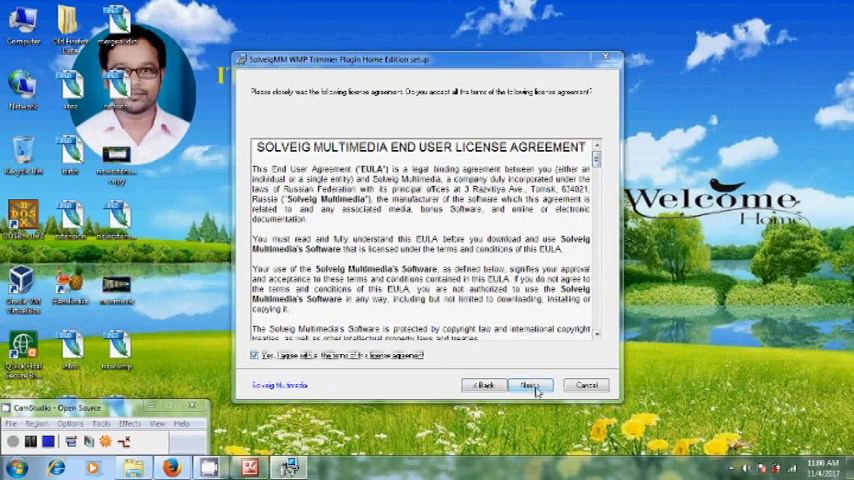
click(529, 386)
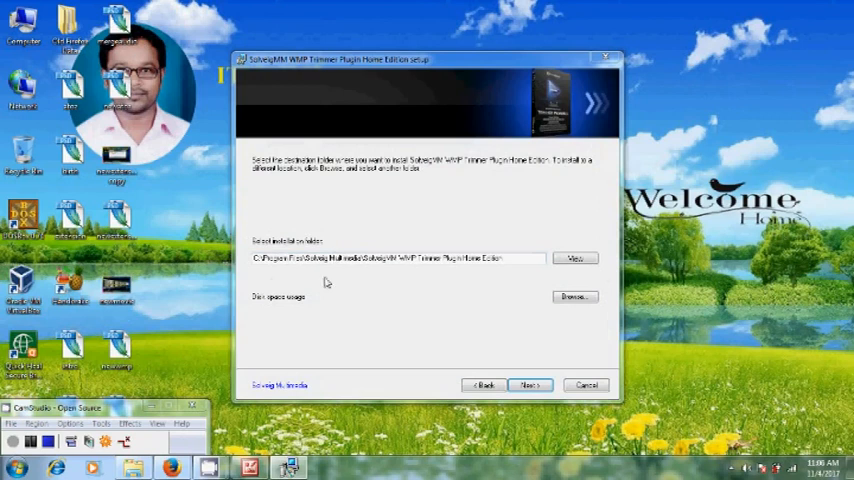
mouse_move(290, 272)
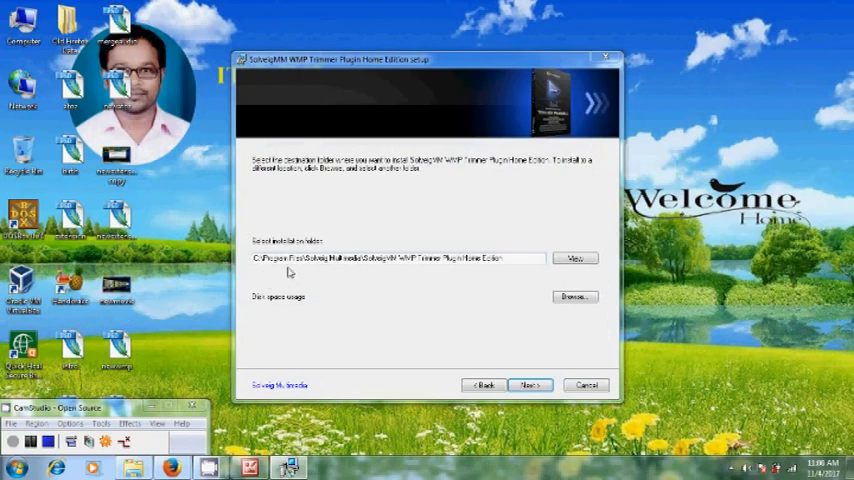
mouse_move(307, 277)
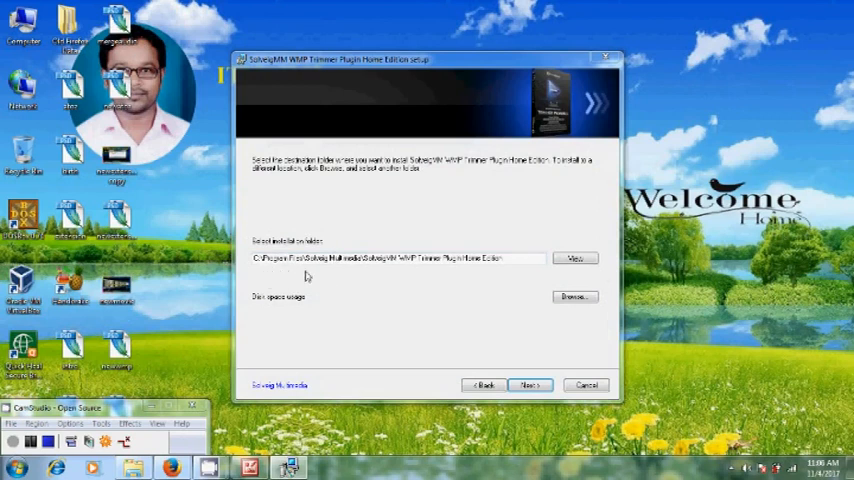
click(530, 385)
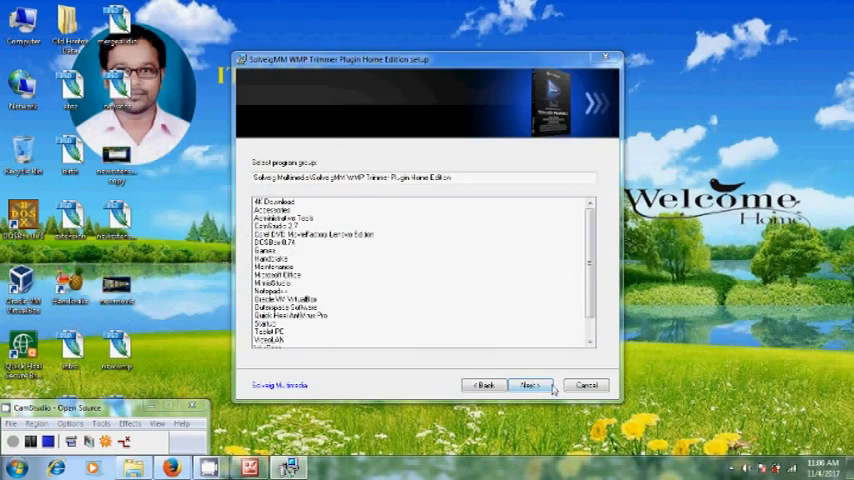
click(530, 385)
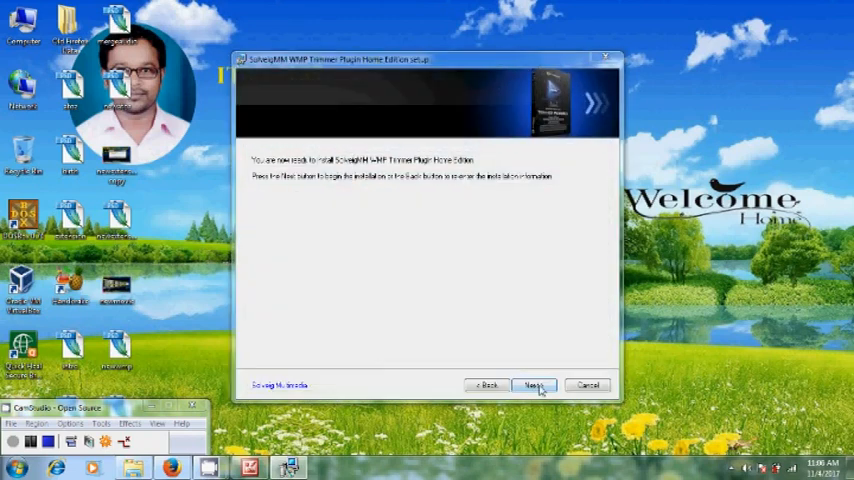
Install the plugin with Start help and automatic update checks turned off, then finish setup.
click(534, 386)
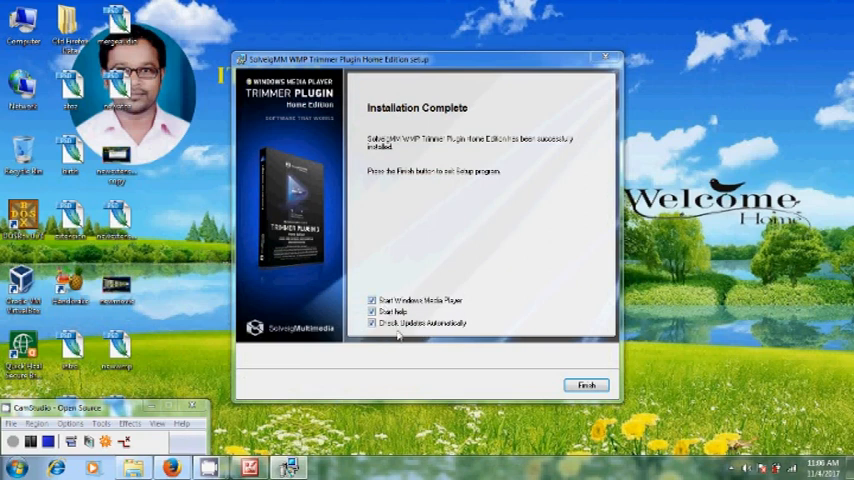
click(372, 322)
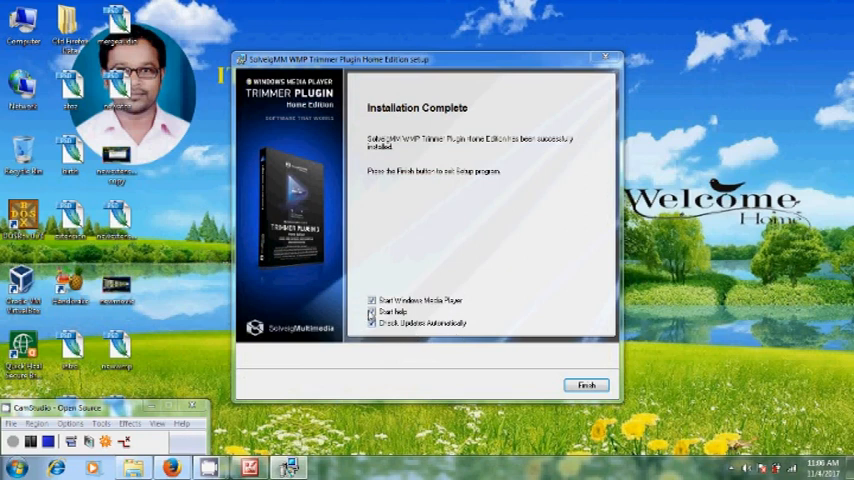
click(372, 323)
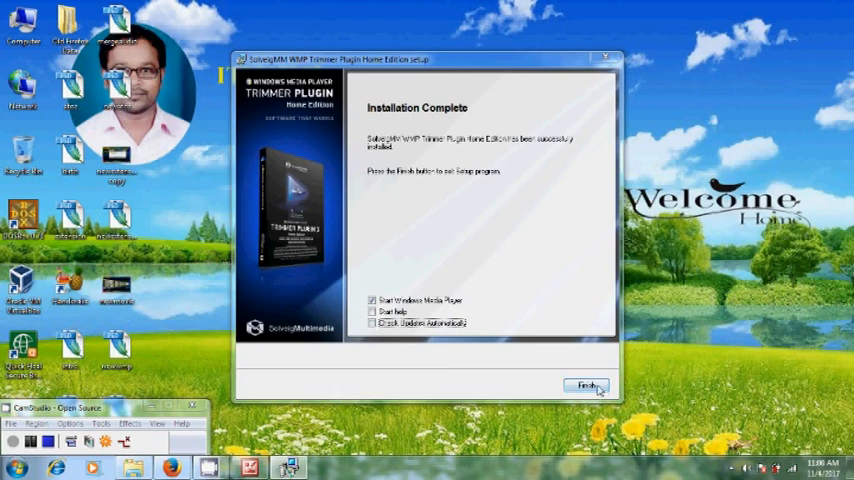
click(586, 386)
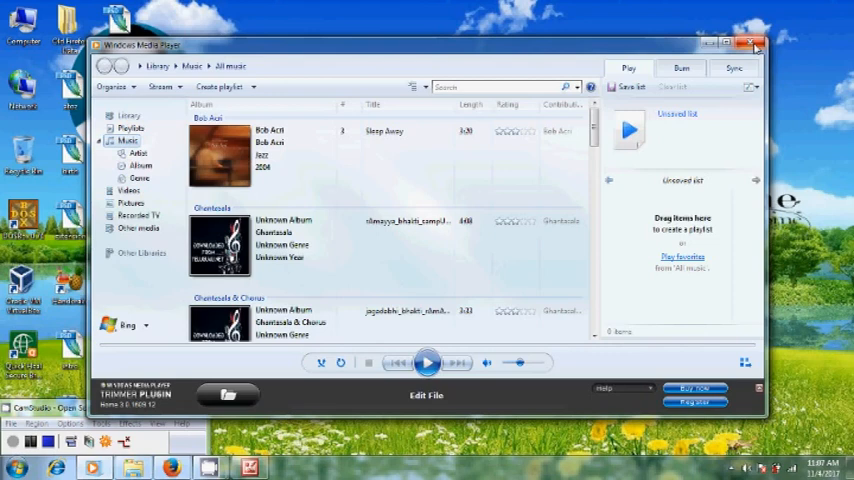
Close the crashed Windows Media Player and bring up options for the hand AVI file.
click(754, 44)
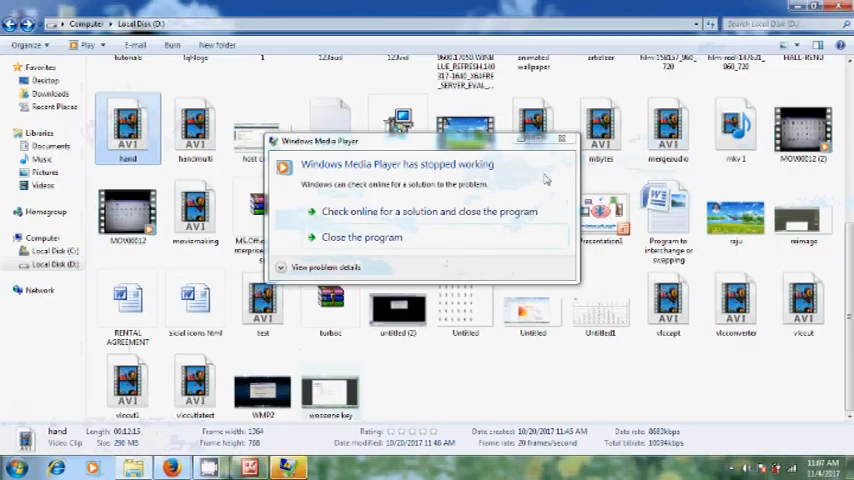
click(361, 237)
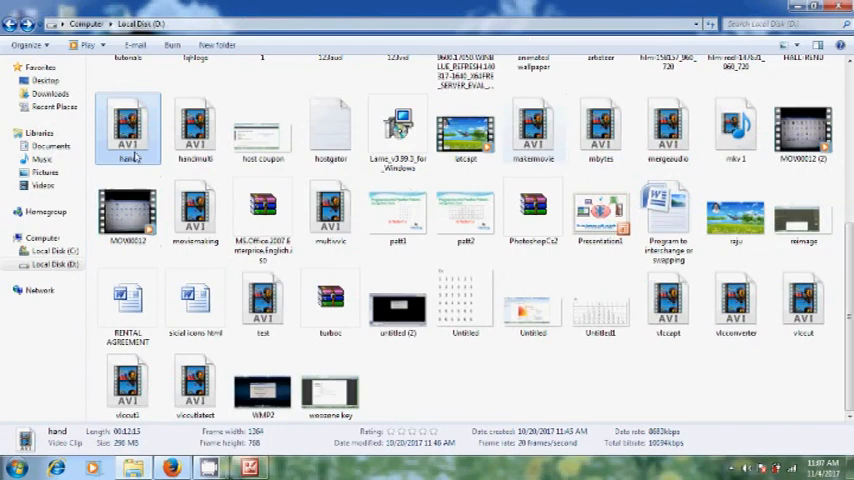
right_click(127, 125)
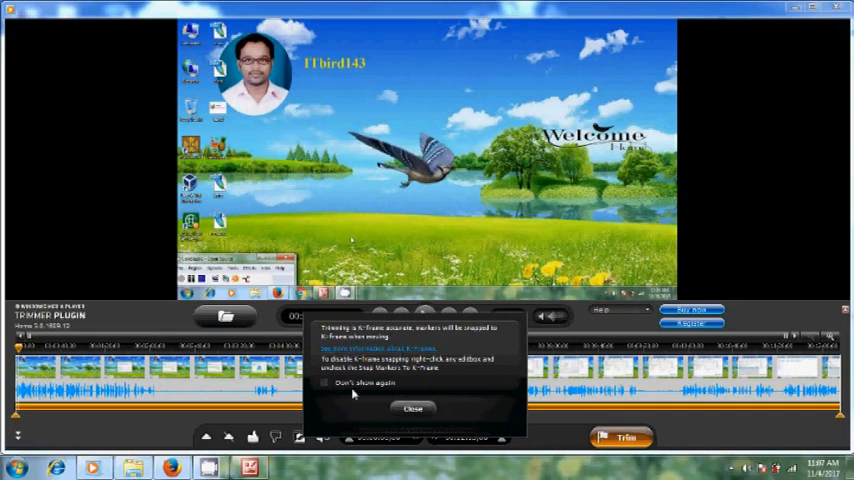
mouse_move(360, 390)
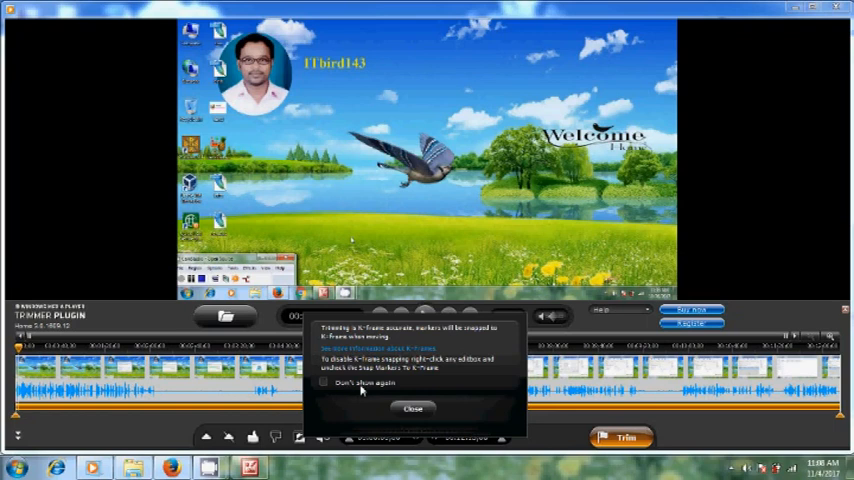
mouse_move(325, 387)
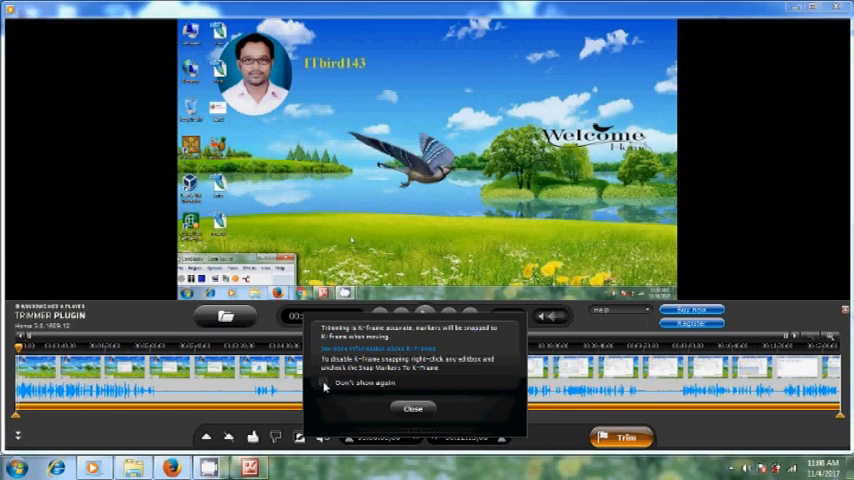
Dismiss the K-frame snapping notice and turn the audio waveform display back on.
click(413, 408)
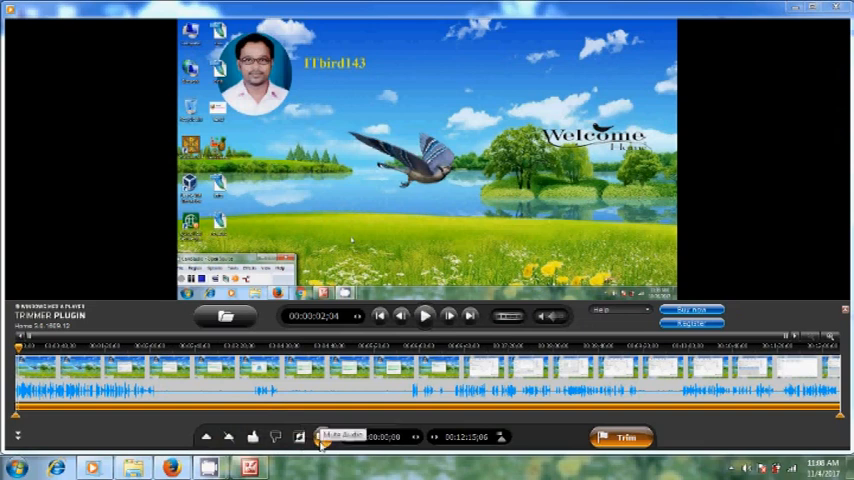
click(323, 437)
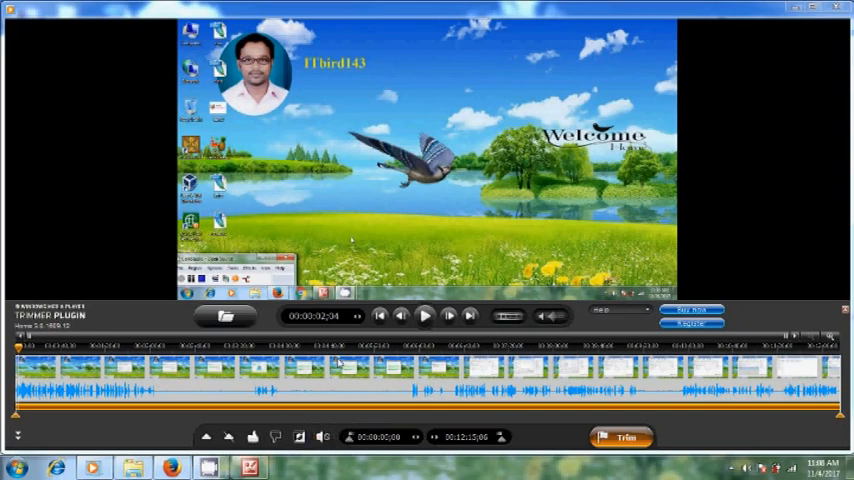
mouse_move(508, 316)
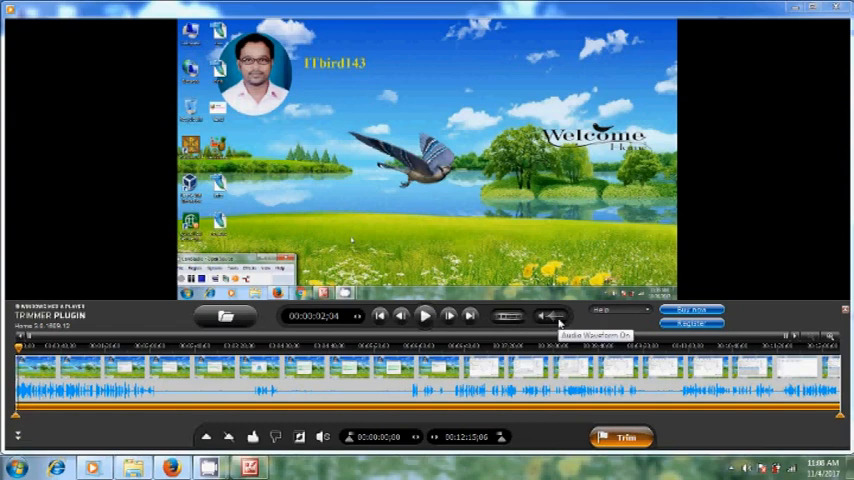
mouse_move(558, 324)
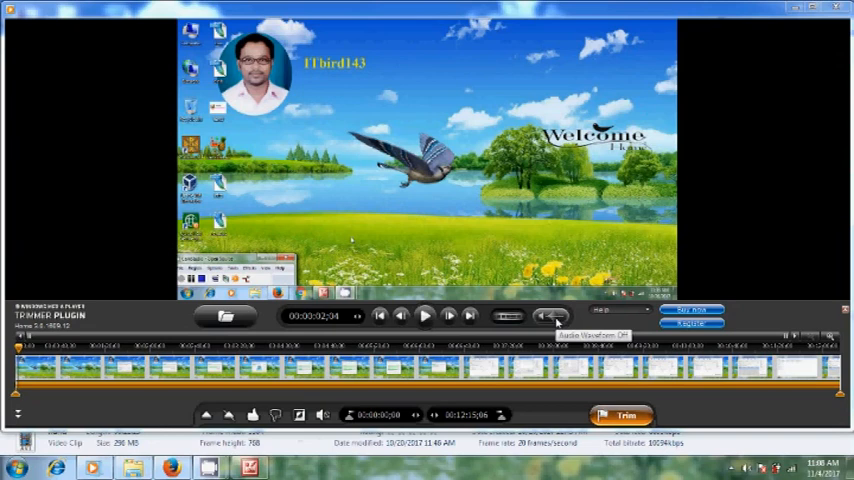
click(548, 316)
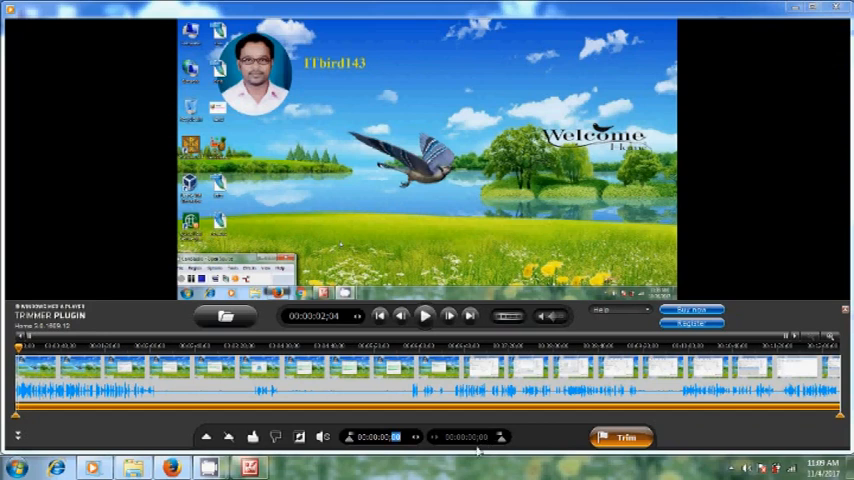
mouse_move(147, 428)
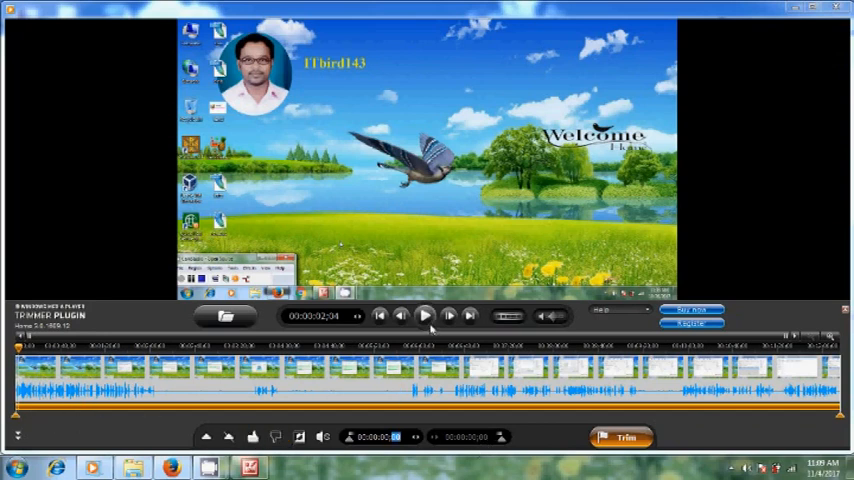
Briefly play and pause the video, then jump to a later point on the timeline.
click(424, 316)
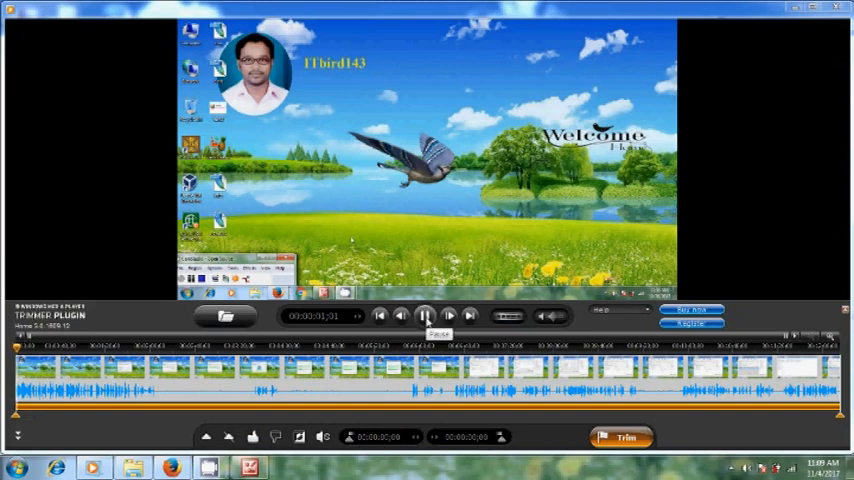
click(424, 315)
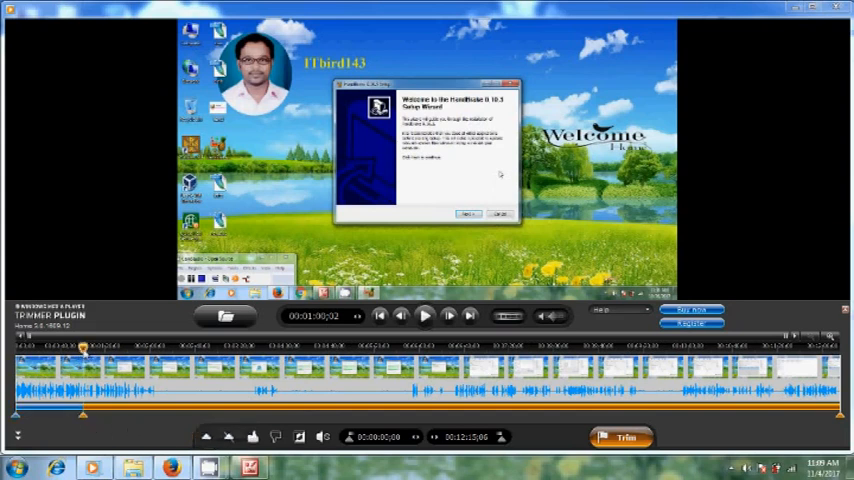
click(469, 214)
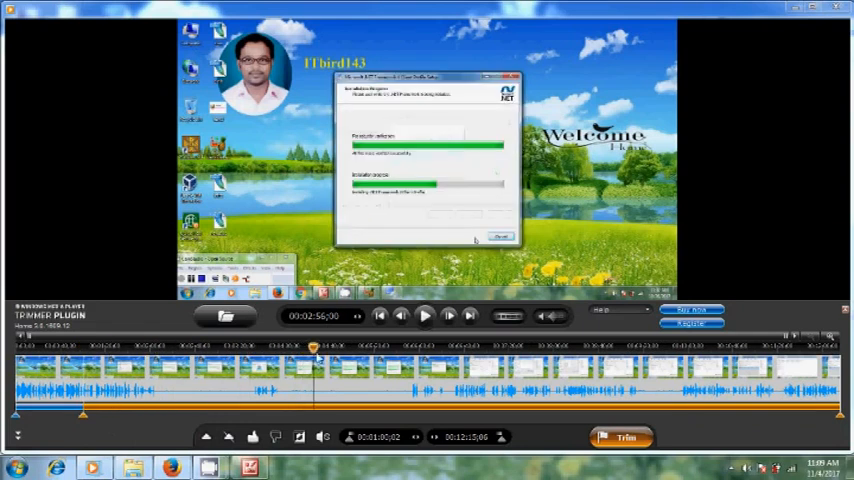
mouse_move(208, 437)
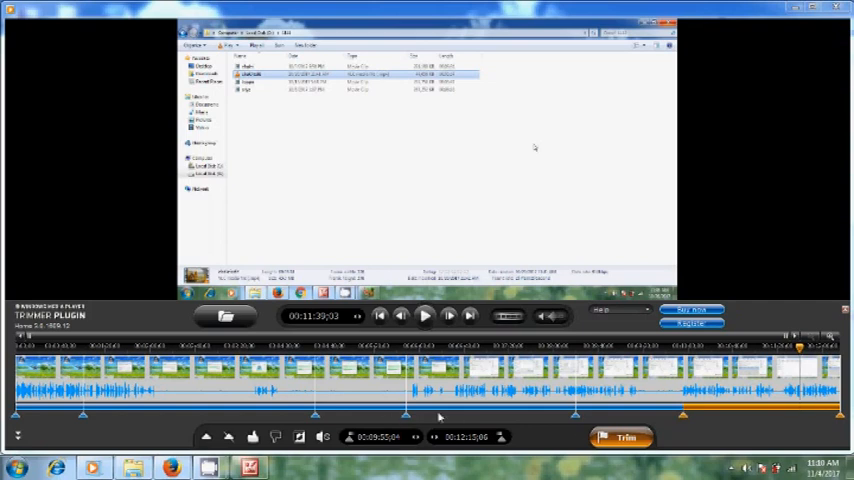
mouse_move(675, 434)
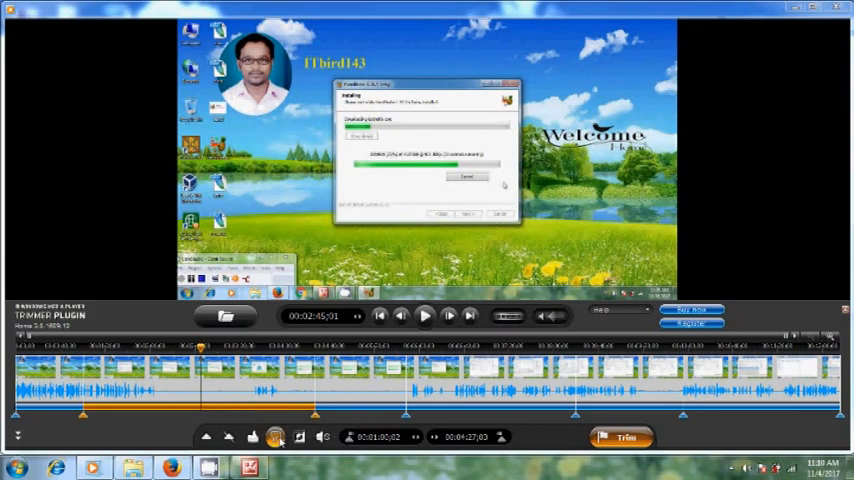
mouse_move(276, 437)
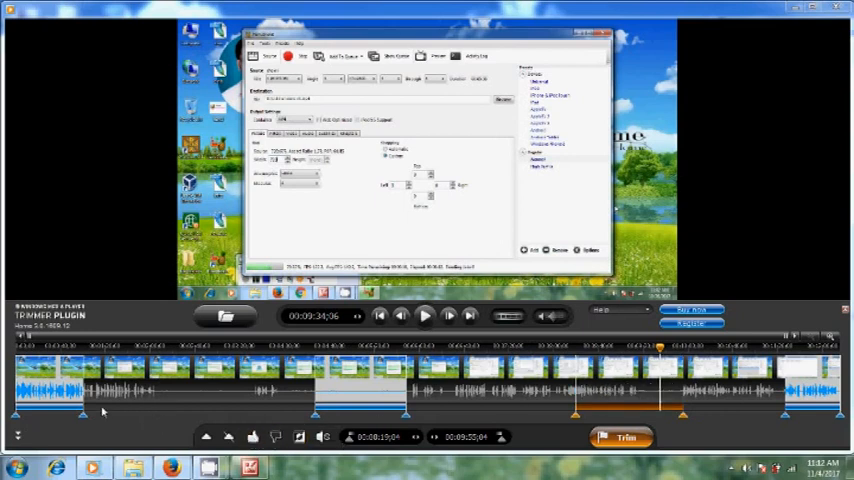
mouse_move(367, 397)
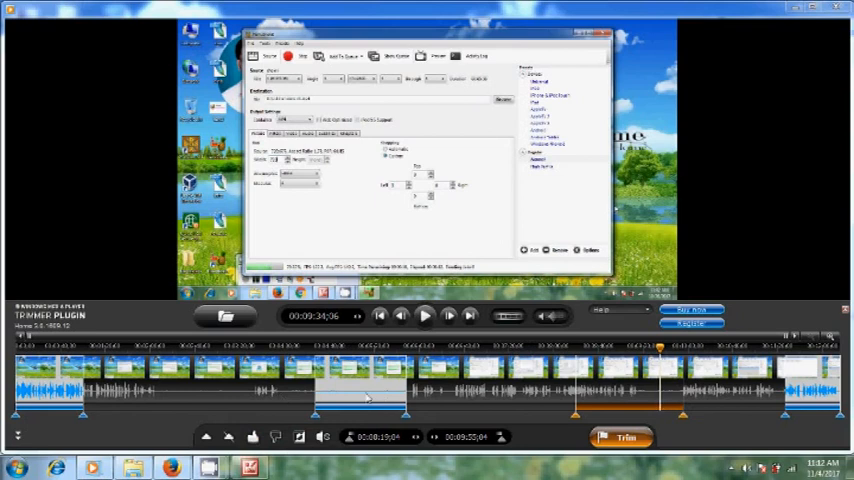
mouse_move(486, 405)
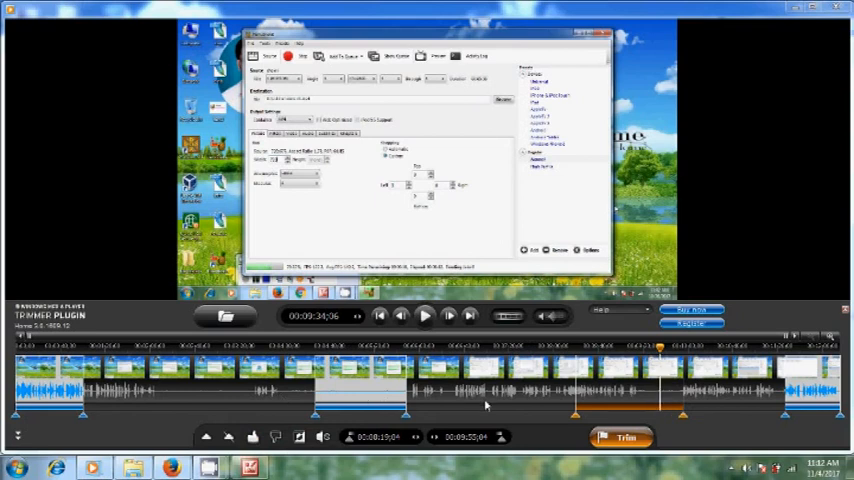
mouse_move(535, 447)
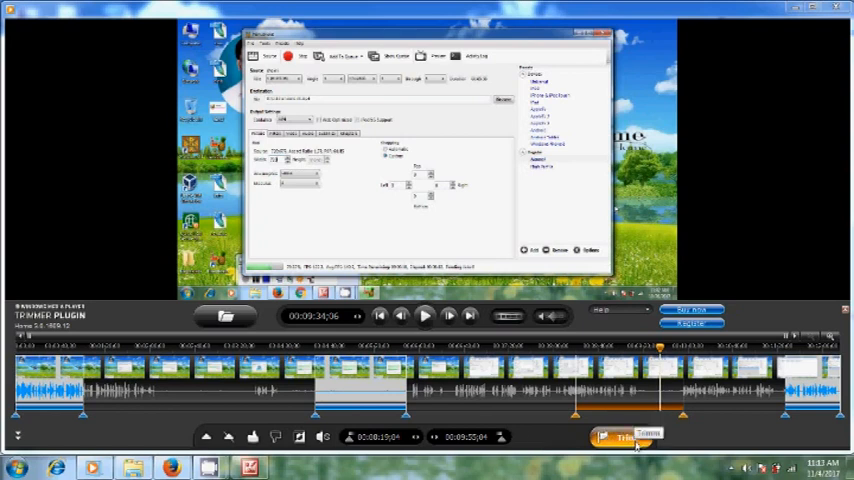
Start trimming the marked fragments into a new video file.
click(625, 437)
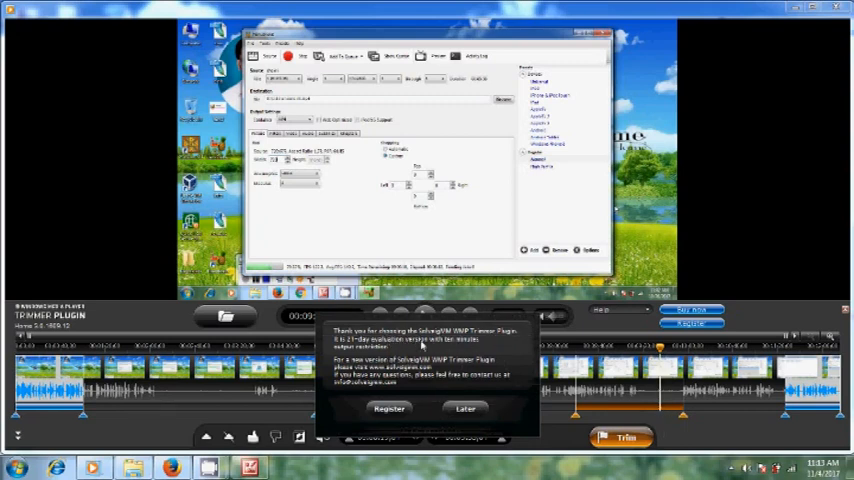
mouse_move(420, 345)
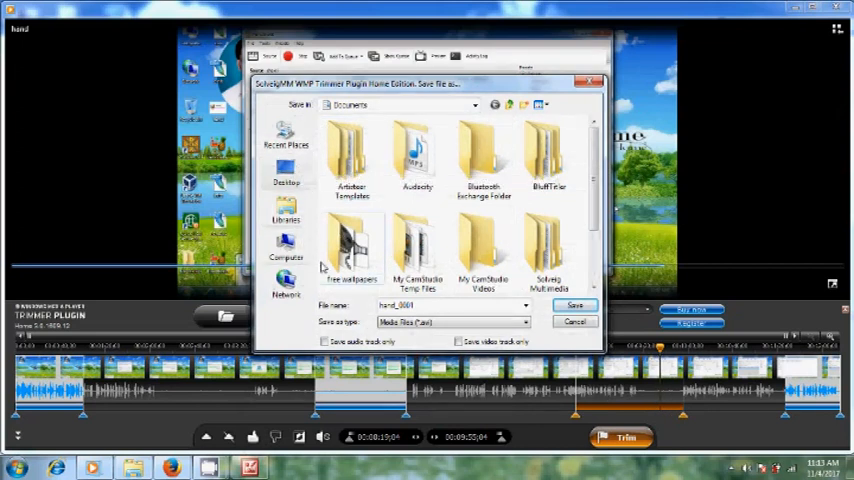
Save hand_0001 as Media Files (*.avi) with Local Disk (D:) as the location.
click(286, 248)
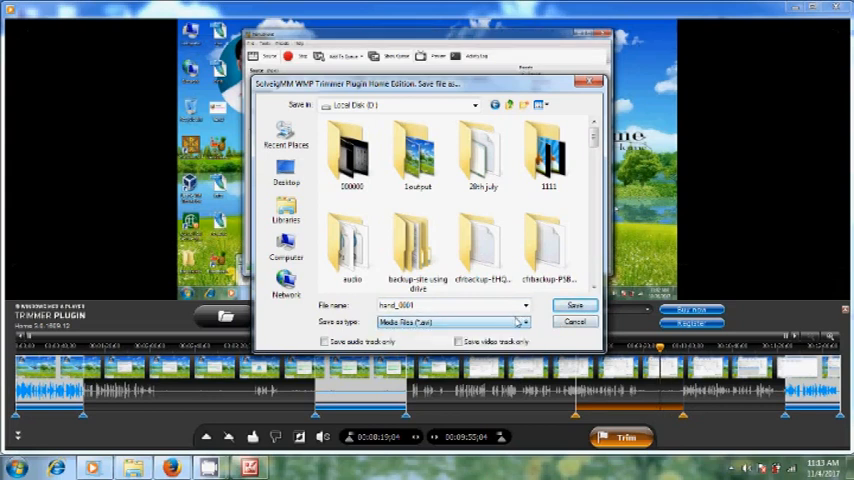
click(522, 321)
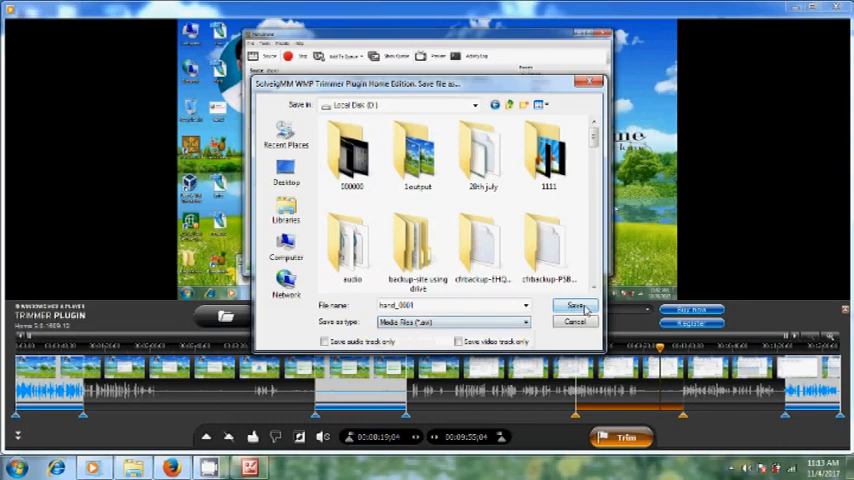
click(576, 306)
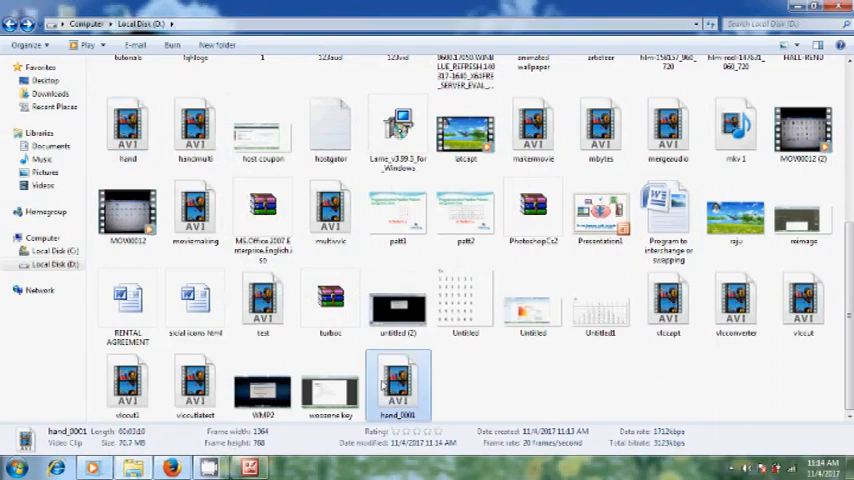
Play hand_0001 in VLC, decline its update offer, then close VLC.
right_click(398, 385)
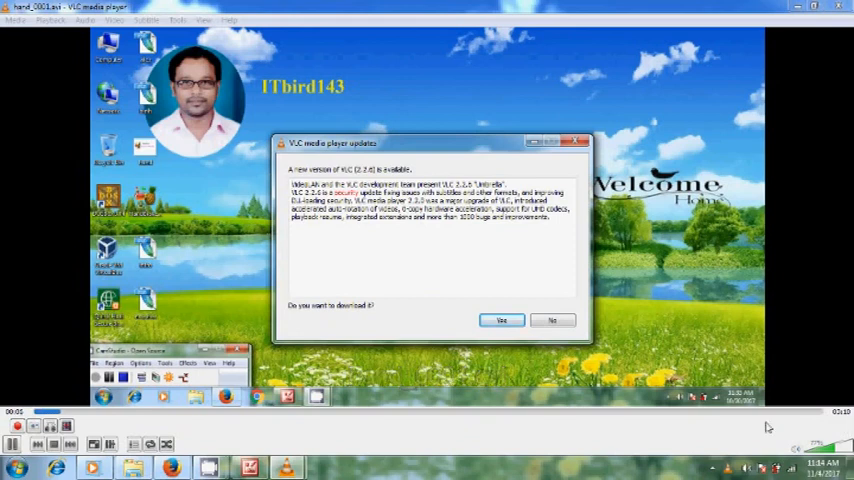
click(501, 320)
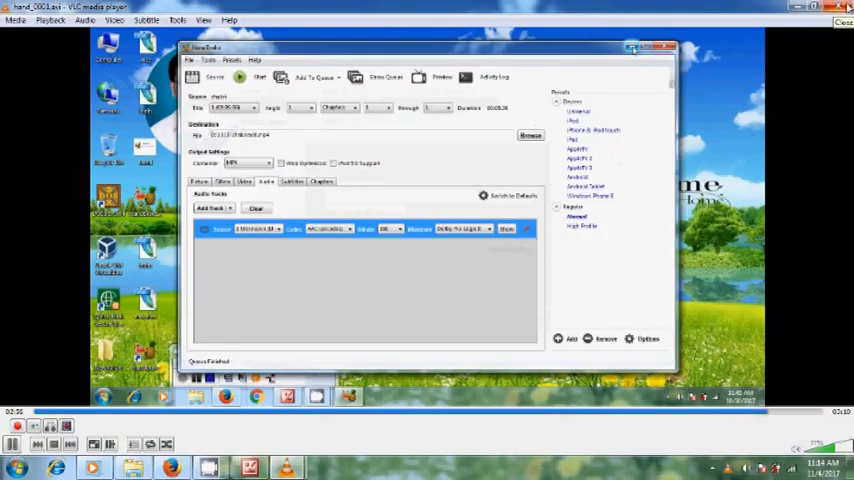
click(664, 48)
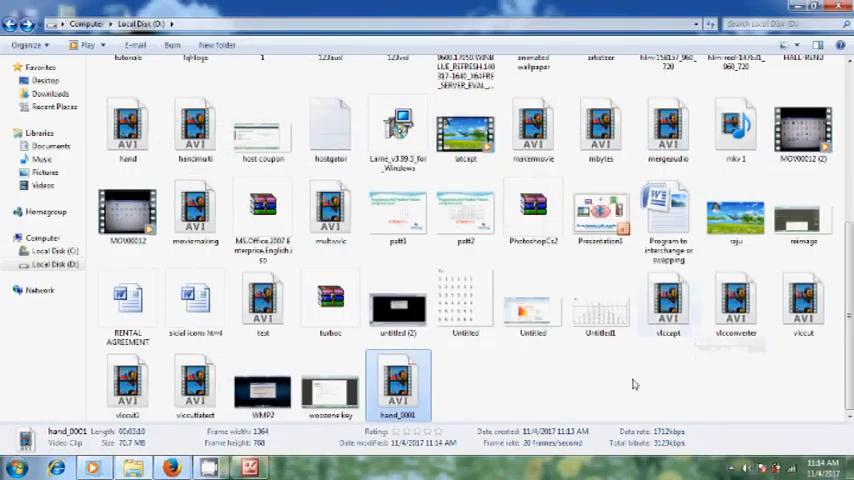